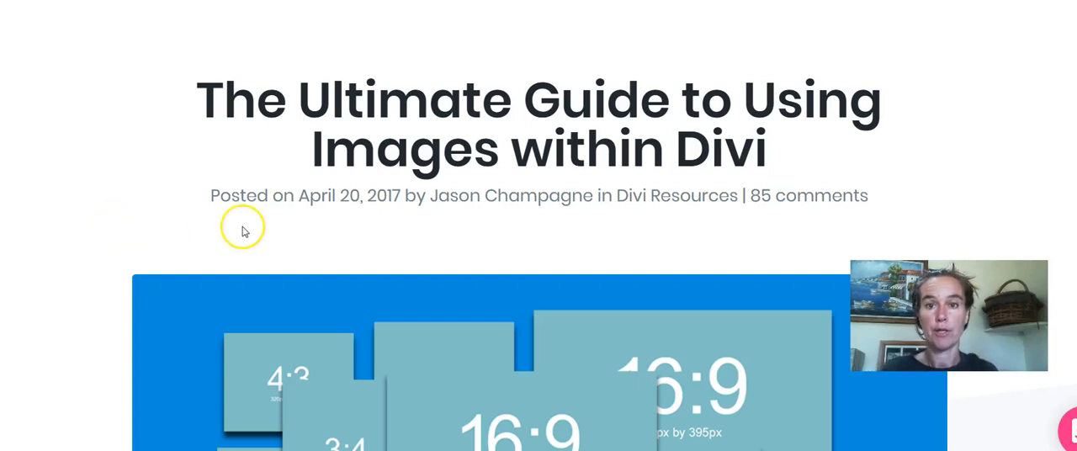
{"action": "mouse_move", "coordinate": [157, 56]}
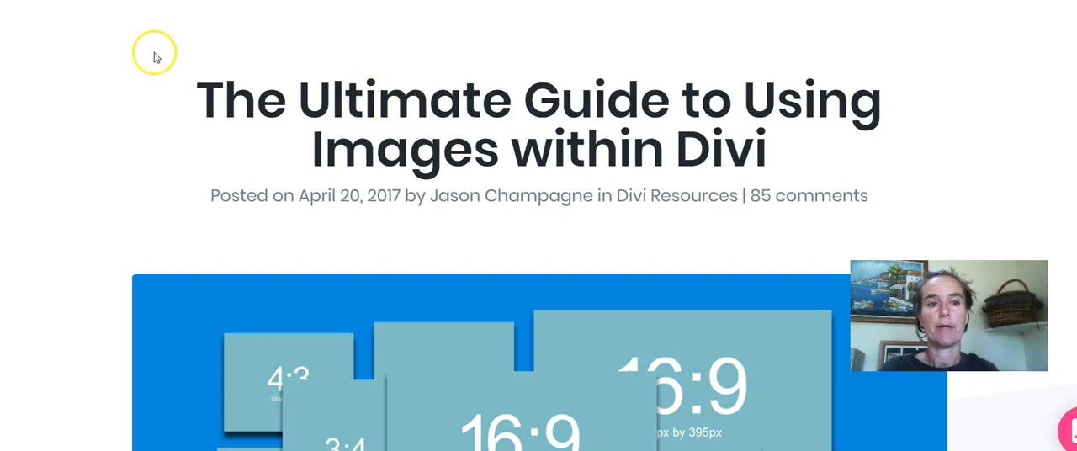
{"action": "mouse_move", "coordinate": [512, 177]}
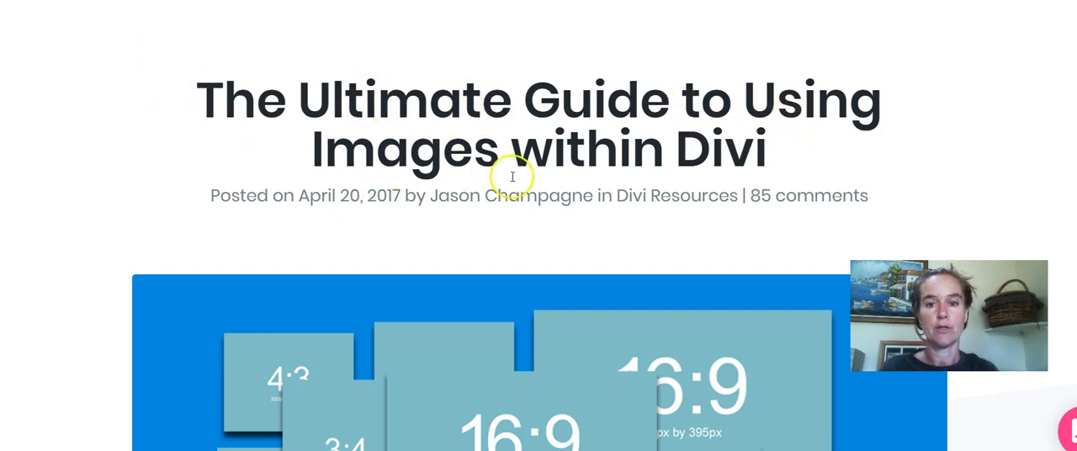
{"action": "mouse_move", "coordinate": [461, 253]}
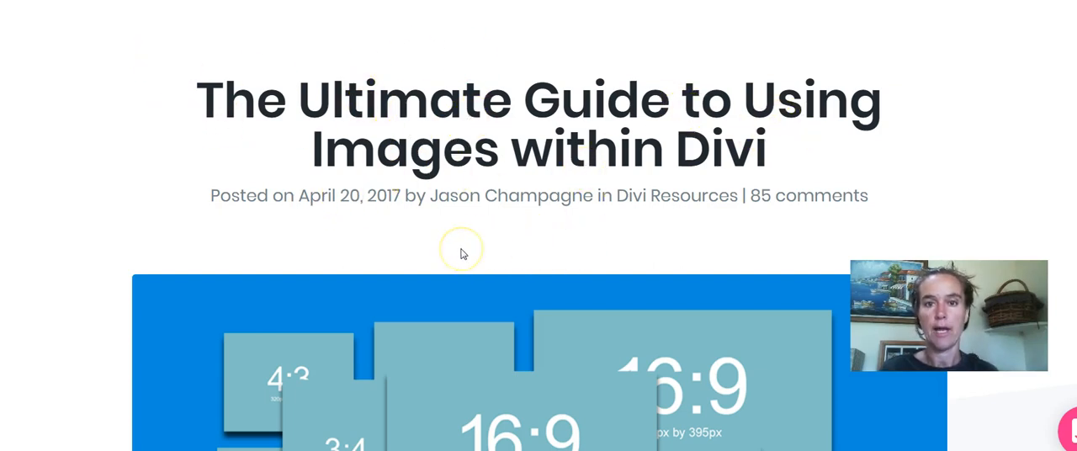
{"action": "mouse_move", "coordinate": [428, 243]}
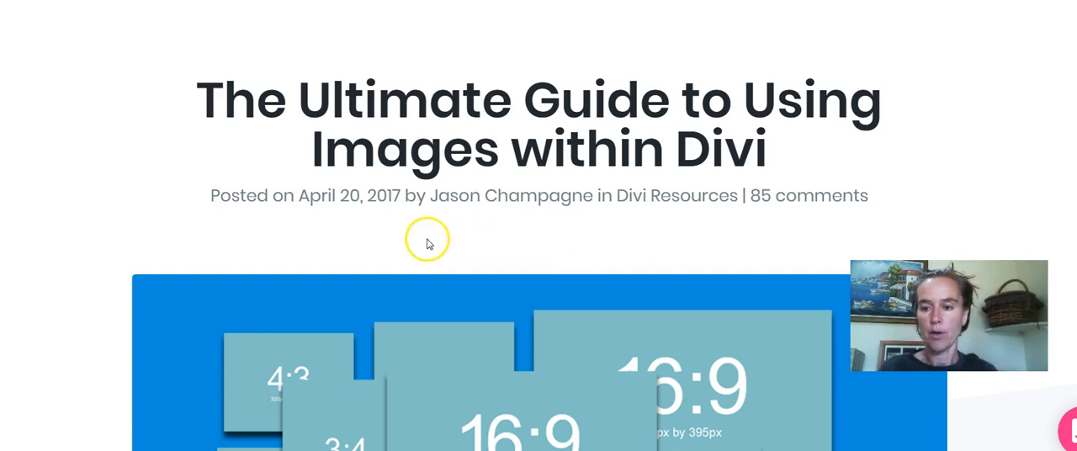
{"action": "mouse_move", "coordinate": [427, 217]}
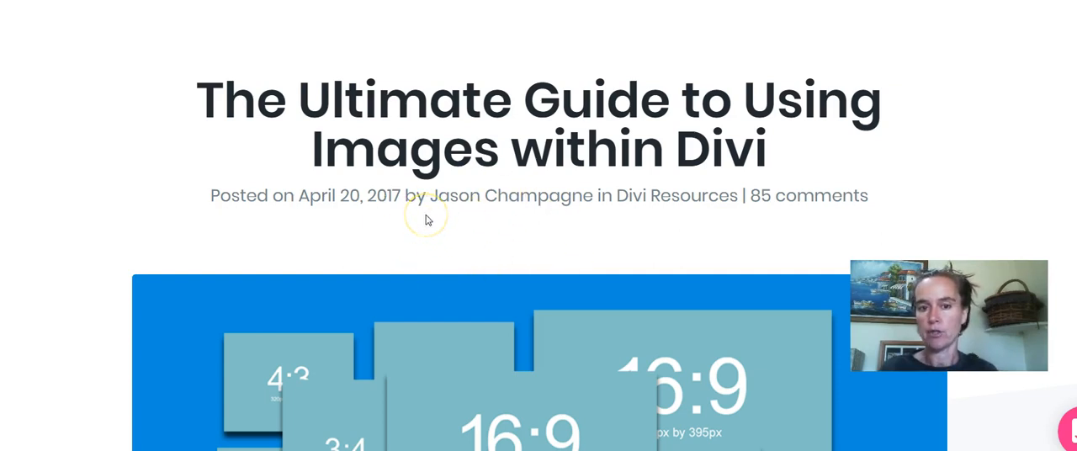
{"action": "mouse_move", "coordinate": [199, 187]}
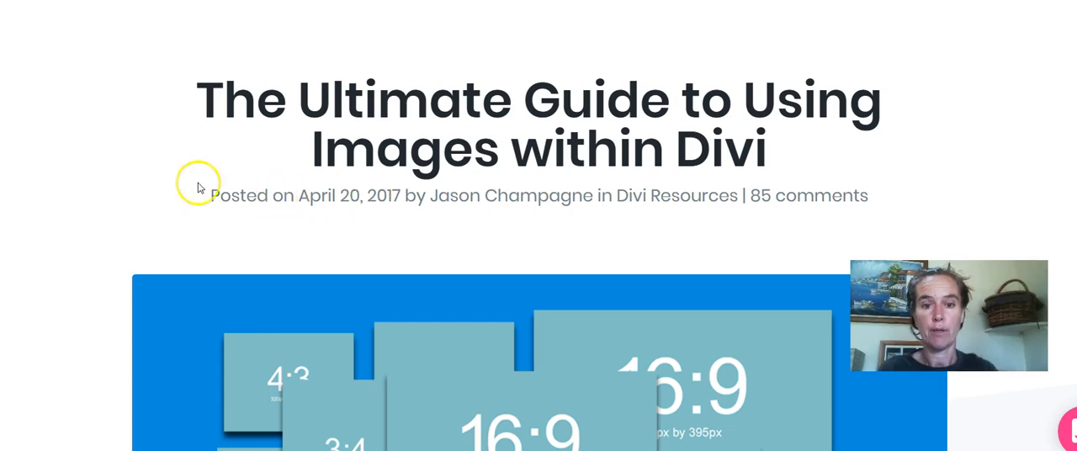
{"action": "mouse_move", "coordinate": [133, 221]}
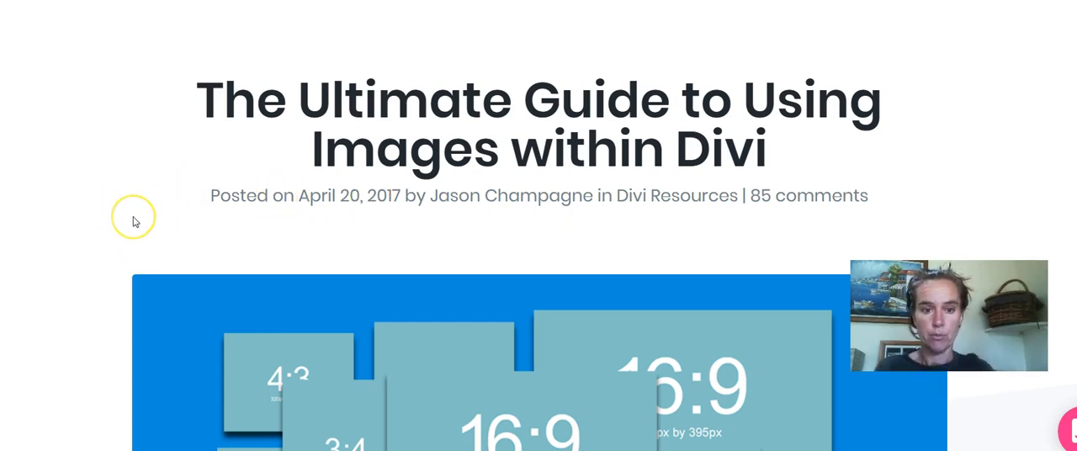
{"action": "mouse_move", "coordinate": [164, 213]}
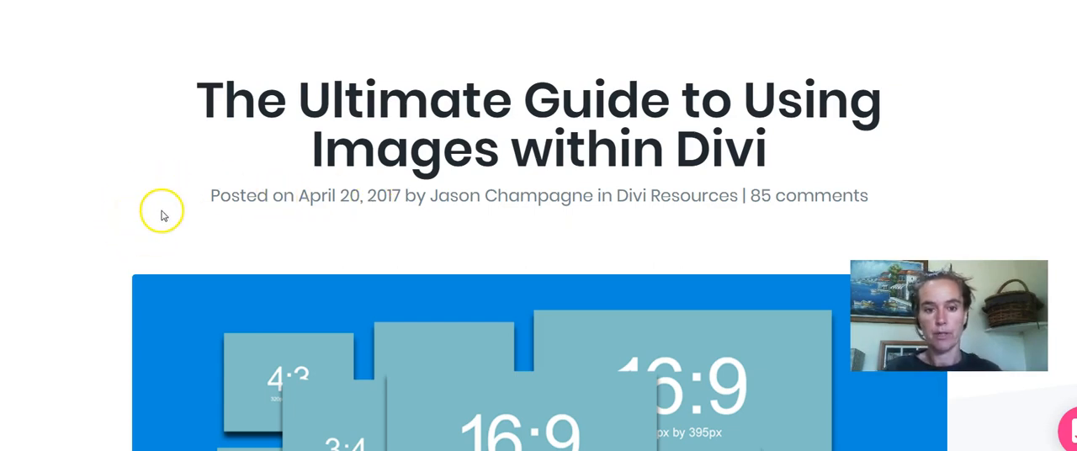
{"action": "mouse_move", "coordinate": [331, 266]}
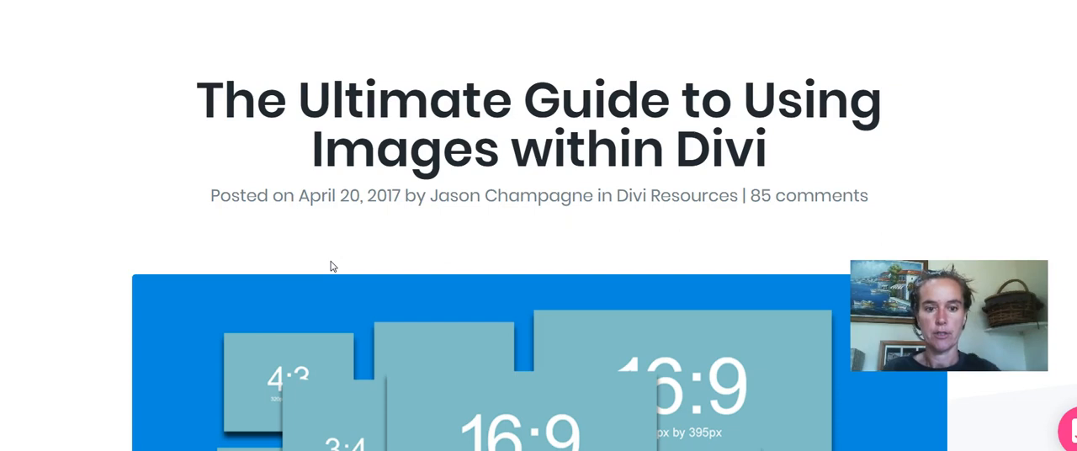
{"action": "mouse_move", "coordinate": [263, 216]}
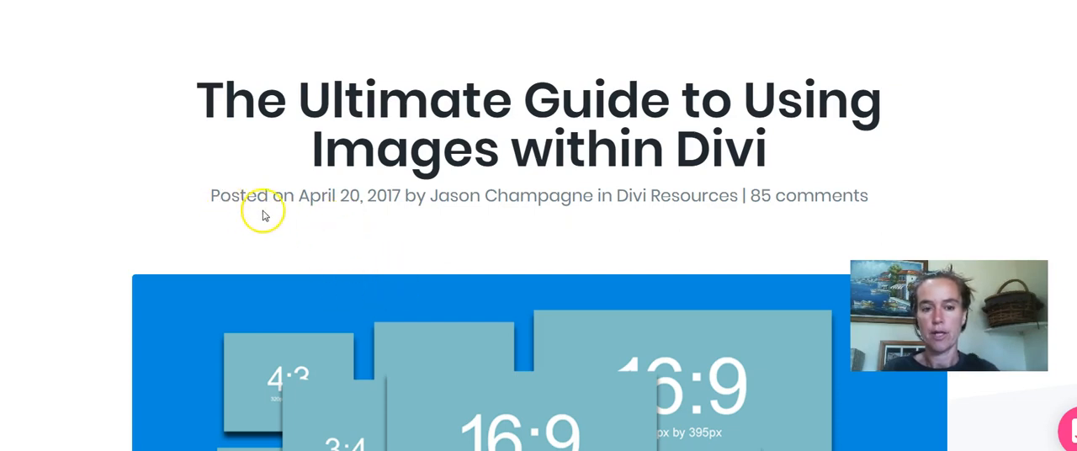
- Scroll the article to the column image sizes list (1080 x 608, 795 x 447)
{"action": "scroll", "scroll_direction": "down", "scroll_amount": 3}
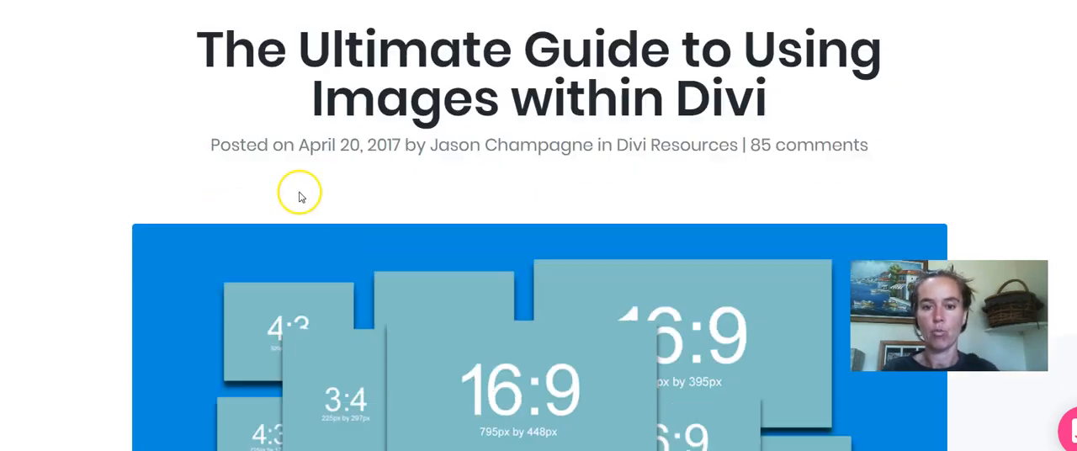
{"action": "scroll", "scroll_direction": "down", "scroll_amount": 3}
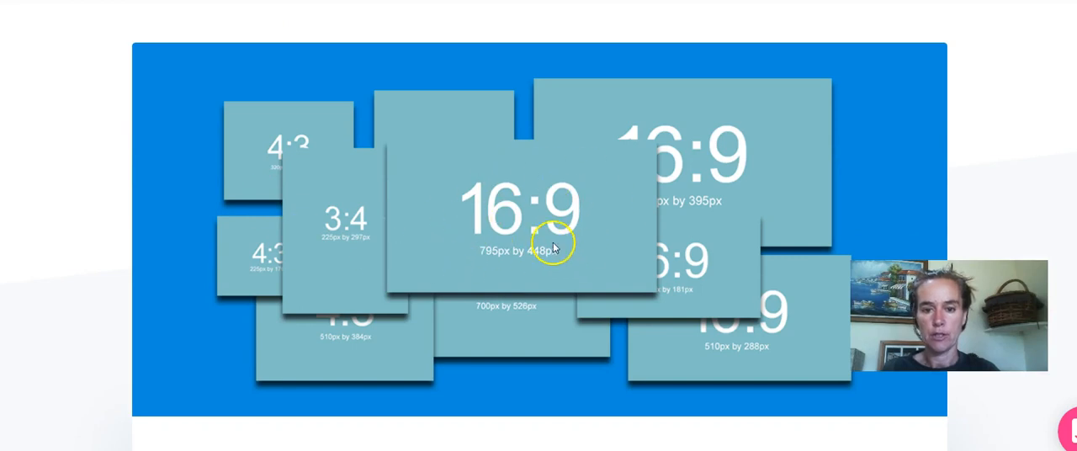
{"action": "mouse_move", "coordinate": [492, 261]}
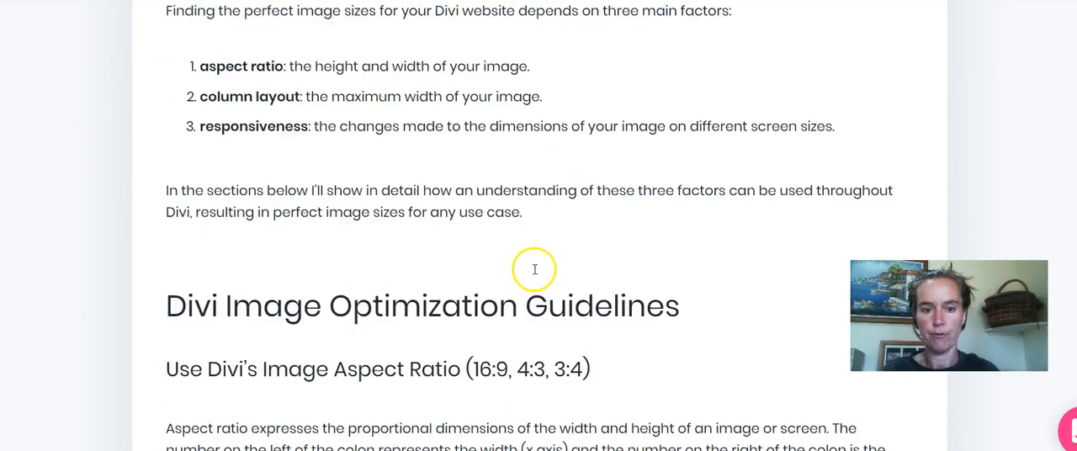
{"action": "scroll", "scroll_direction": "down", "scroll_amount": 3}
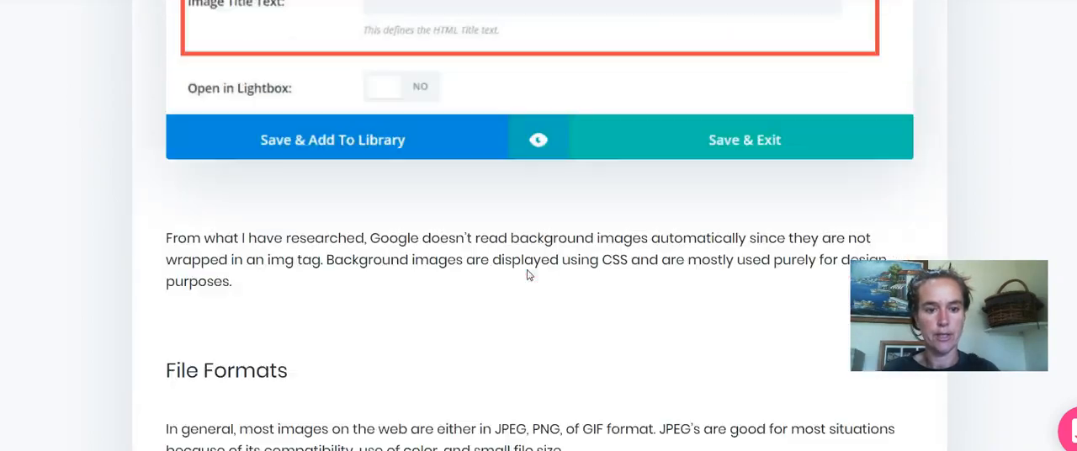
{"action": "scroll", "scroll_direction": "down", "scroll_amount": 3}
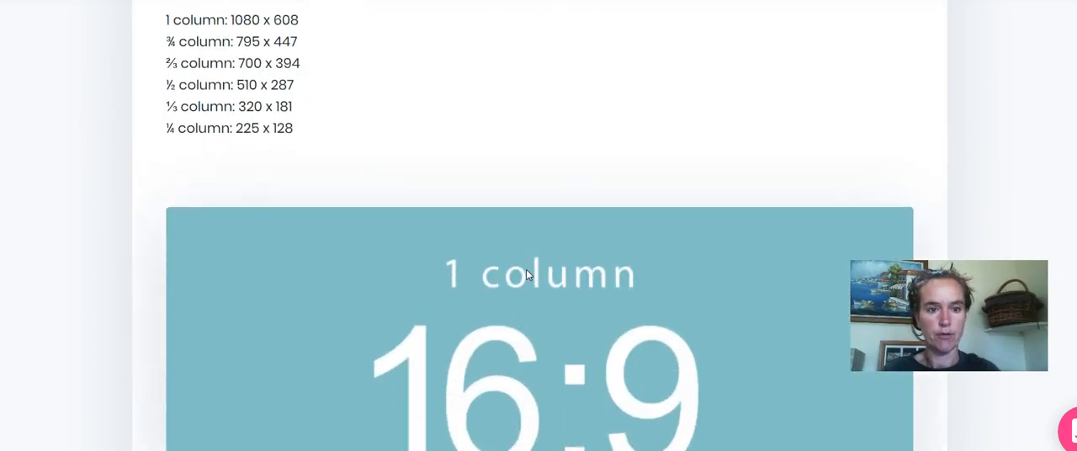
{"action": "scroll", "scroll_direction": "up", "scroll_amount": 3}
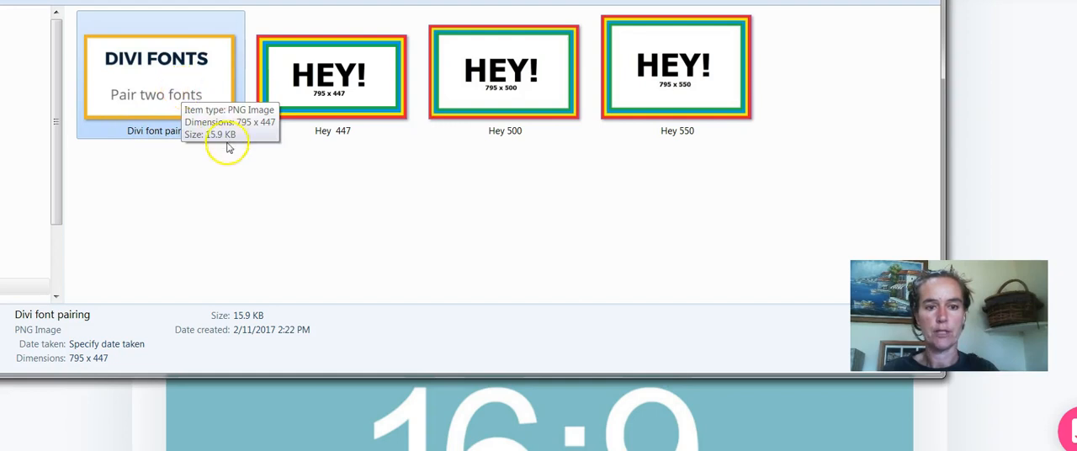
{"action": "mouse_move", "coordinate": [232, 55]}
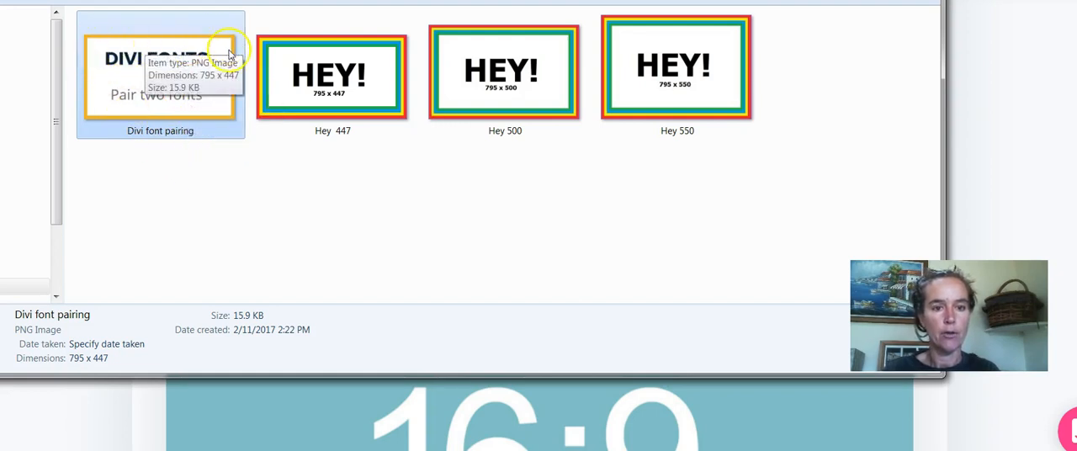
{"action": "mouse_move", "coordinate": [117, 86]}
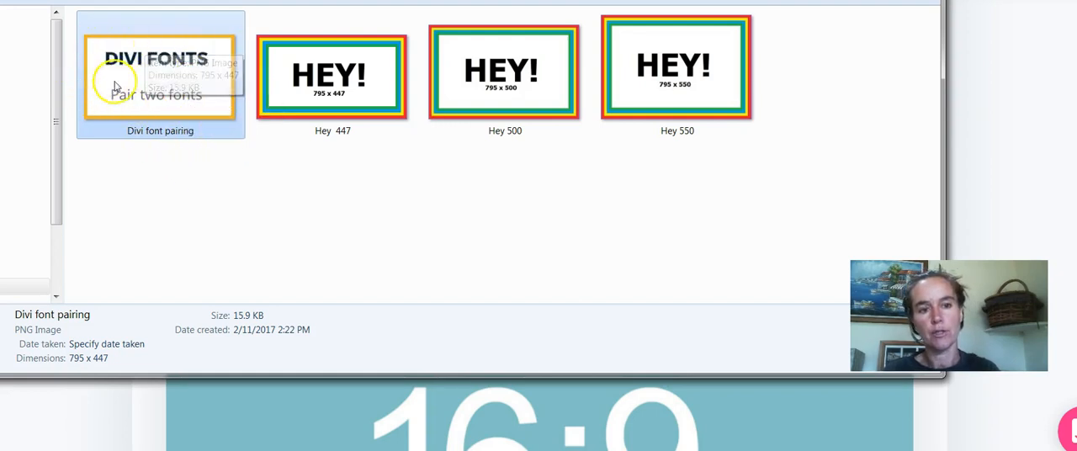
{"action": "mouse_move", "coordinate": [244, 59]}
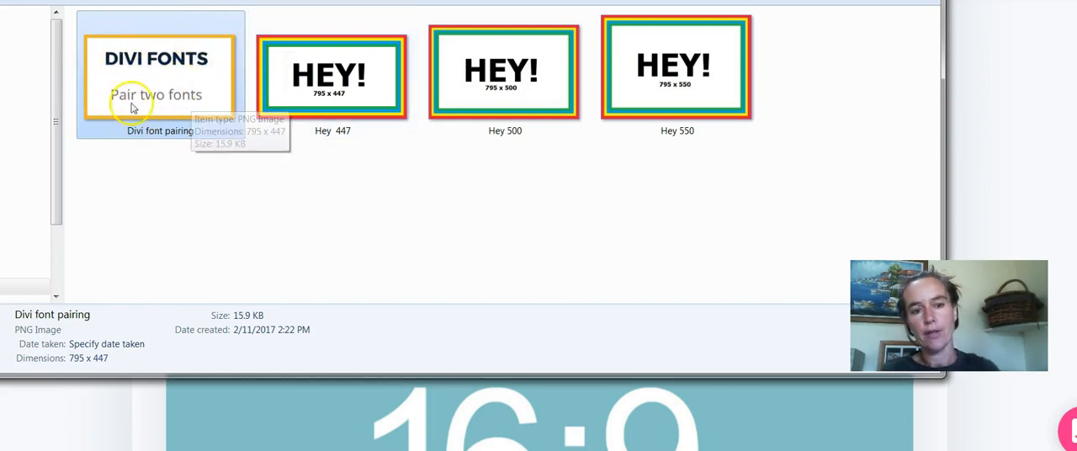
{"action": "mouse_move", "coordinate": [209, 159]}
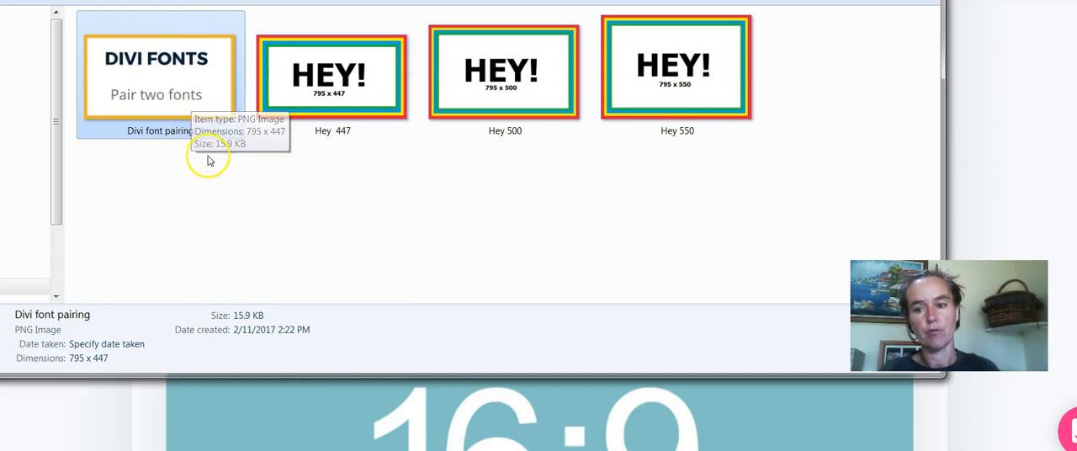
{"action": "mouse_move", "coordinate": [209, 161]}
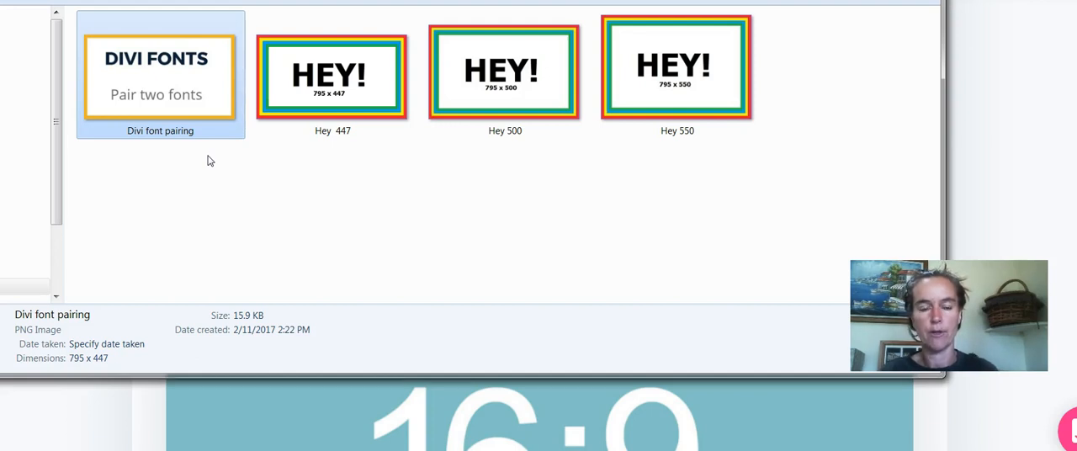
{"action": "mouse_move", "coordinate": [300, 208]}
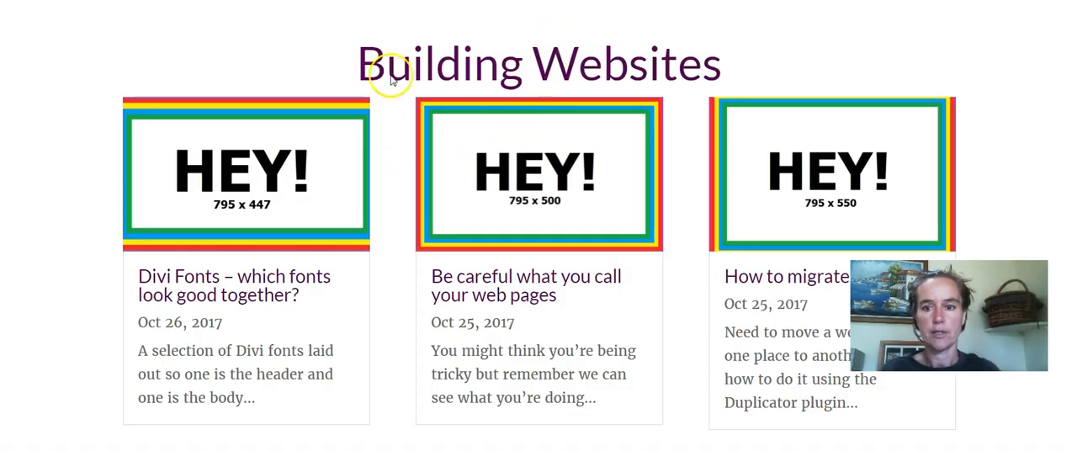
- Scroll through the Divi blog grid to compare the test images
{"action": "scroll", "scroll_direction": "down", "scroll_amount": 3}
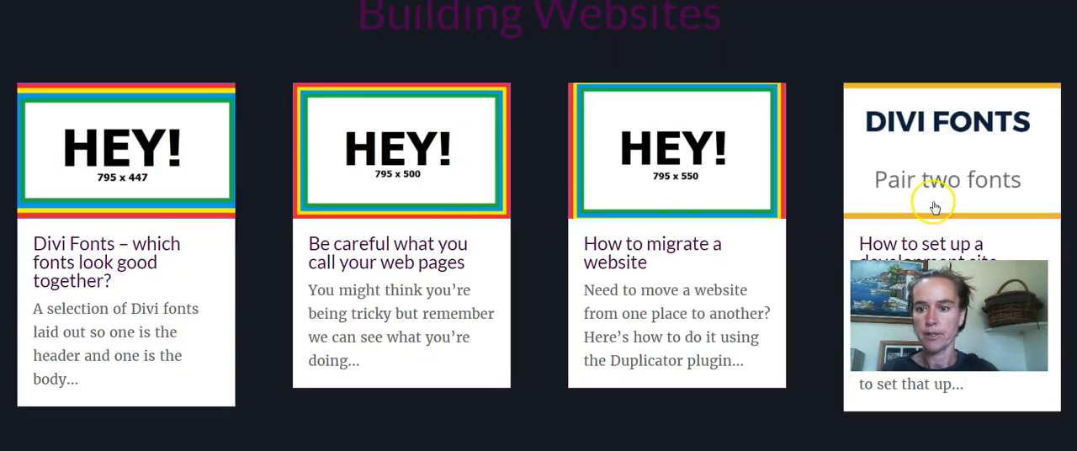
{"action": "mouse_move", "coordinate": [1027, 95]}
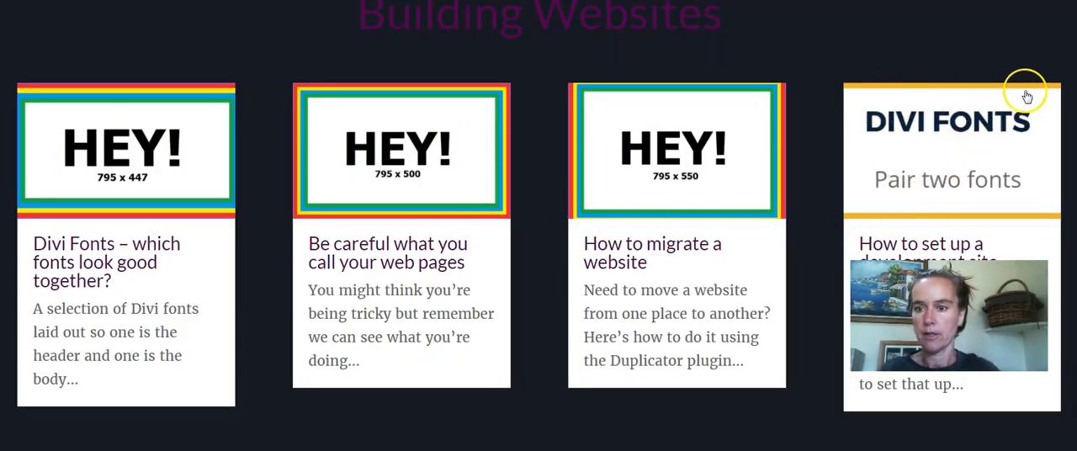
{"action": "mouse_move", "coordinate": [907, 209]}
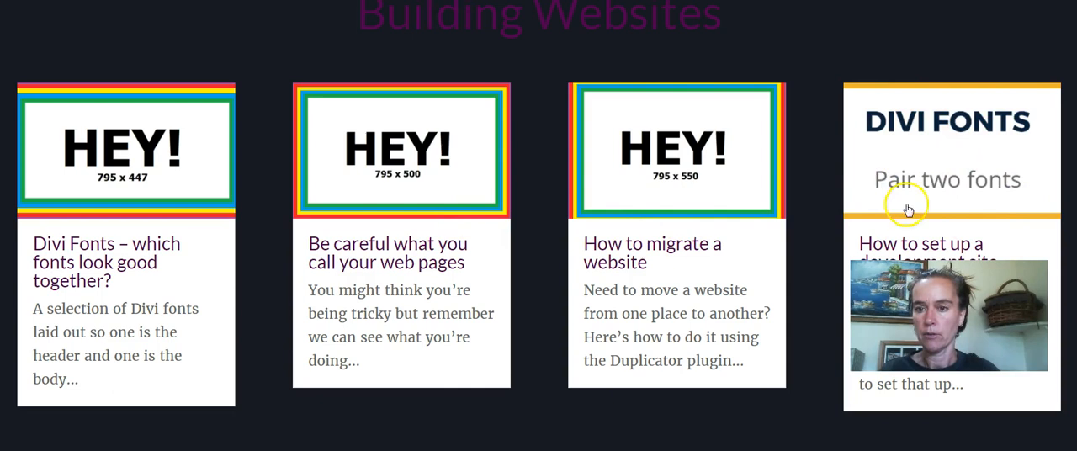
{"action": "mouse_move", "coordinate": [850, 150]}
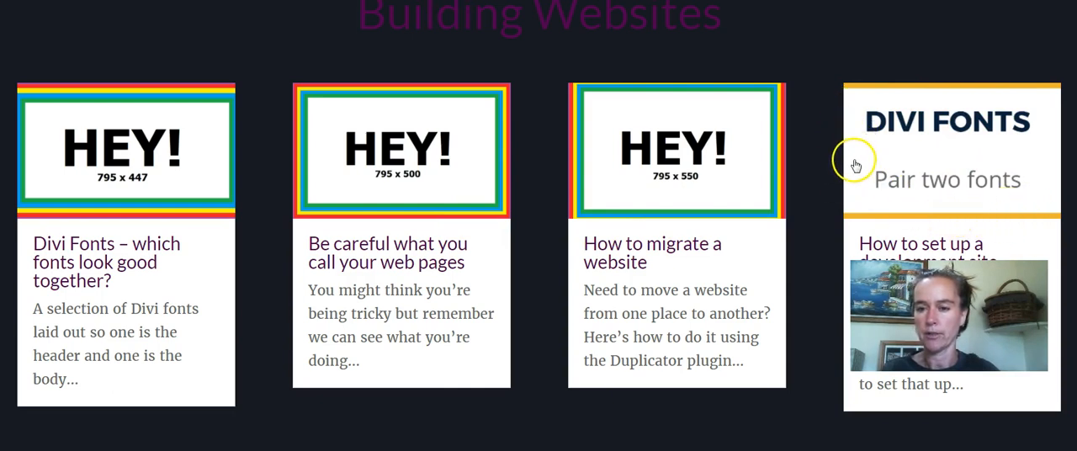
{"action": "mouse_move", "coordinate": [872, 210]}
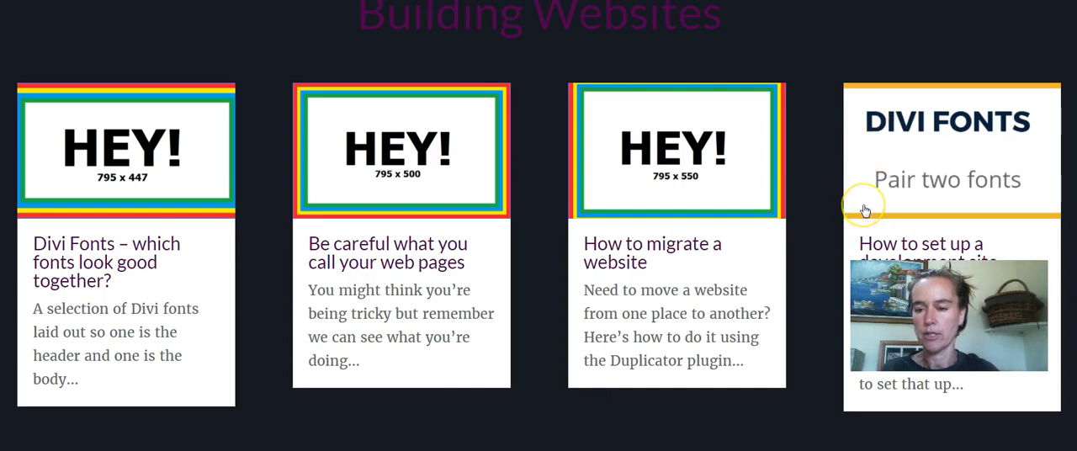
{"action": "mouse_move", "coordinate": [258, 228]}
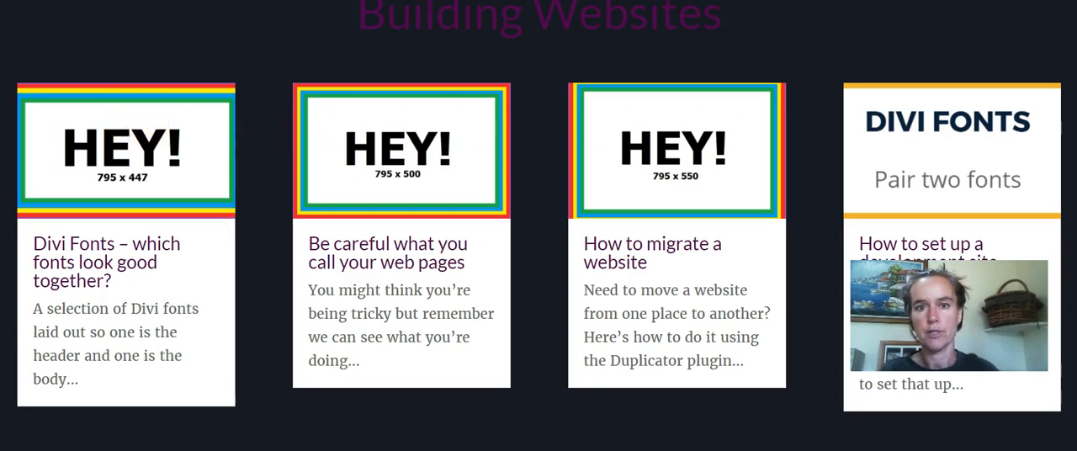
{"action": "scroll", "scroll_direction": "down", "scroll_amount": 3}
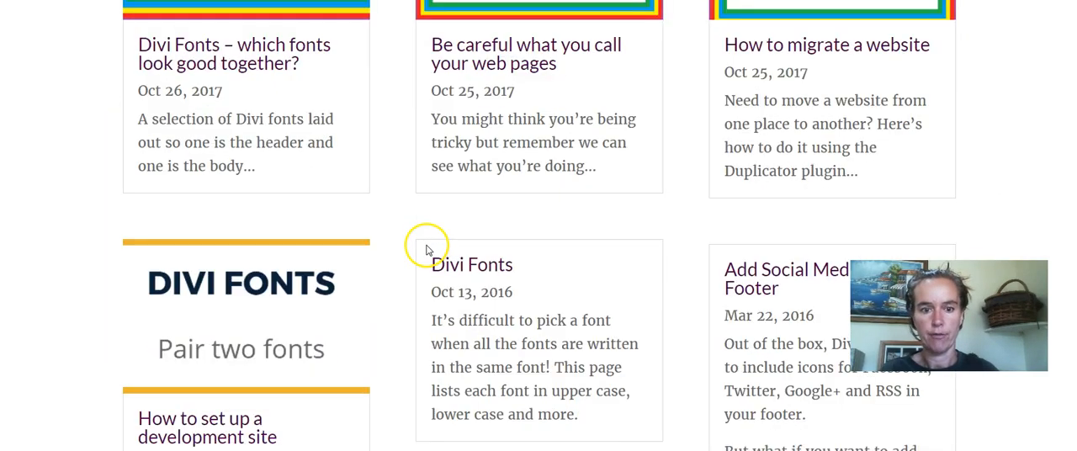
{"action": "mouse_move", "coordinate": [303, 348]}
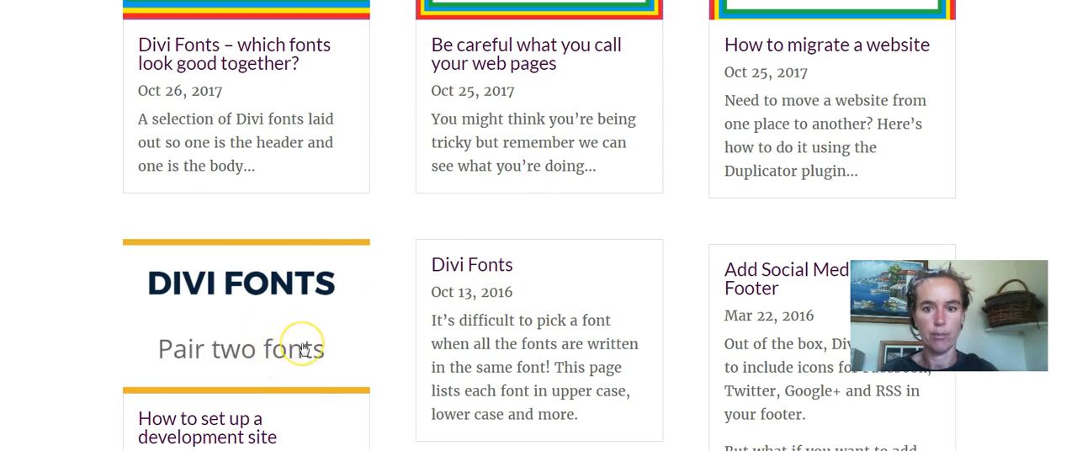
{"action": "scroll", "scroll_direction": "up", "scroll_amount": 3}
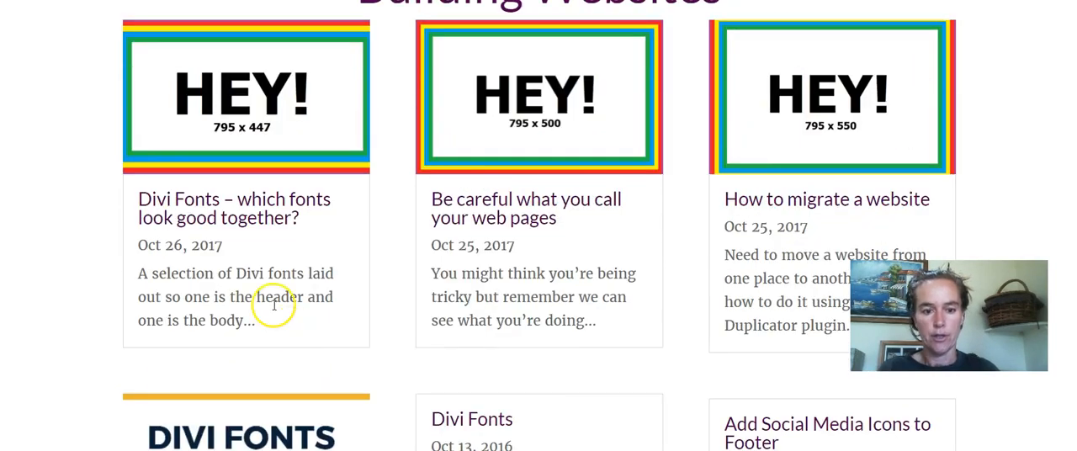
{"action": "scroll", "scroll_direction": "up", "scroll_amount": 3}
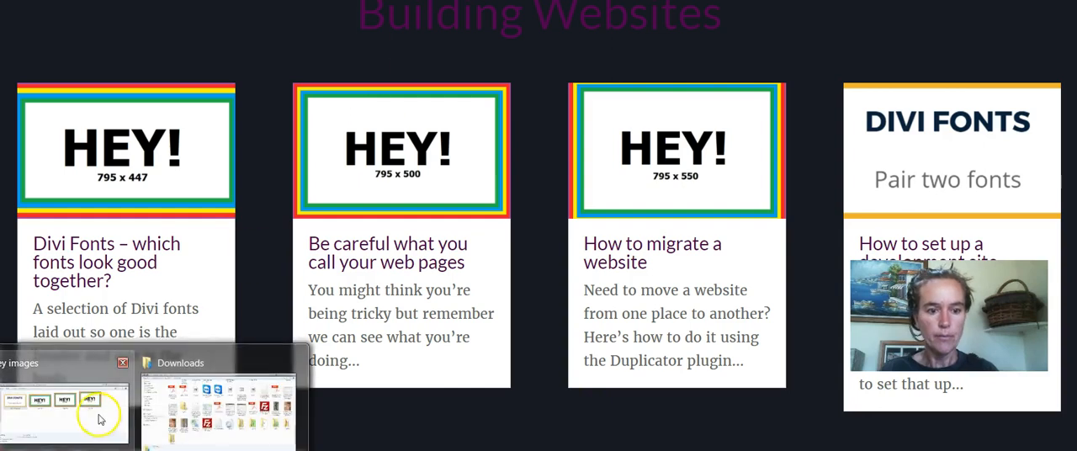
- Open the Hey 447 test image from the test images folder
{"action": "left_click", "coordinate": [66, 400]}
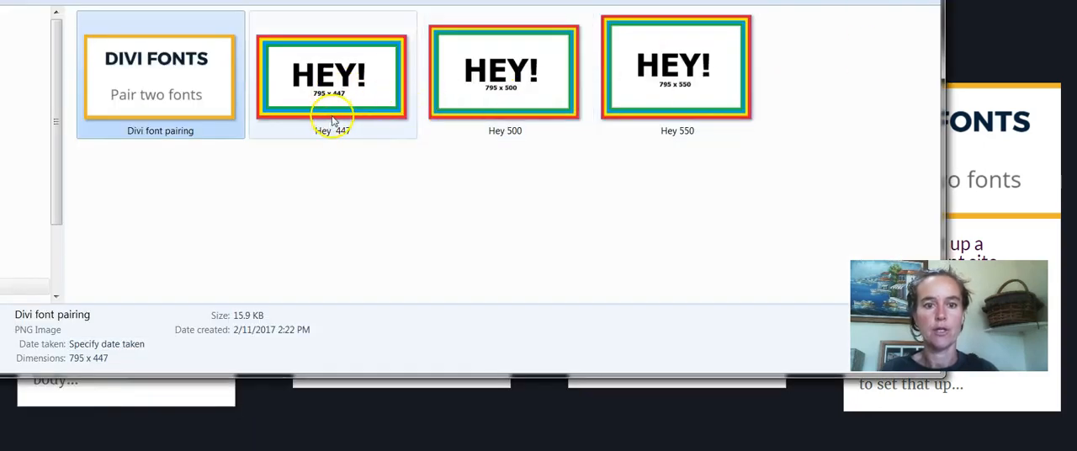
{"action": "left_click", "coordinate": [332, 74]}
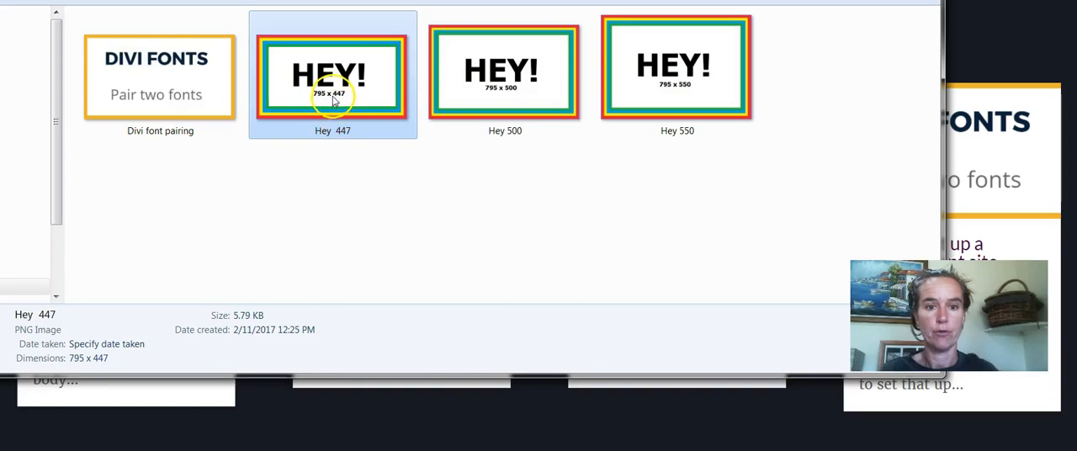
{"action": "double_click", "coordinate": [331, 74]}
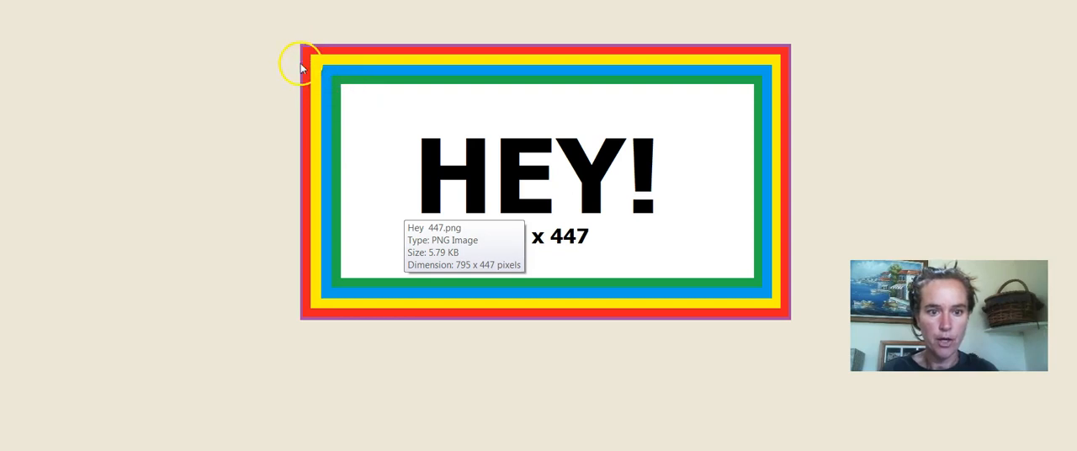
{"action": "mouse_move", "coordinate": [313, 76]}
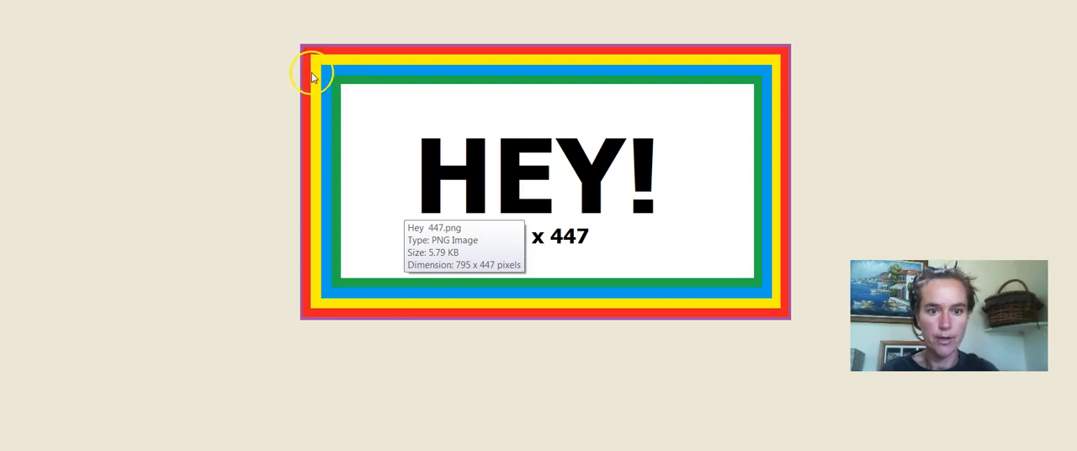
{"action": "mouse_move", "coordinate": [744, 134]}
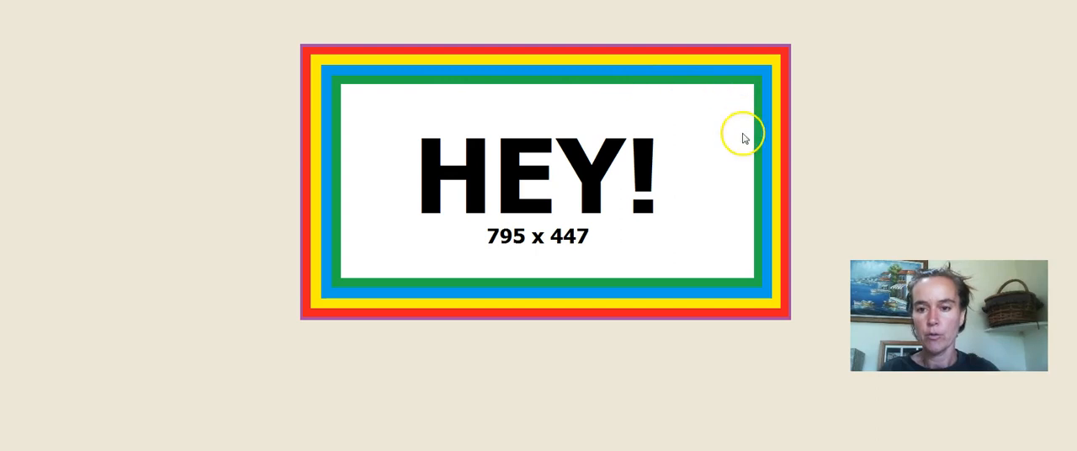
{"action": "mouse_move", "coordinate": [707, 73]}
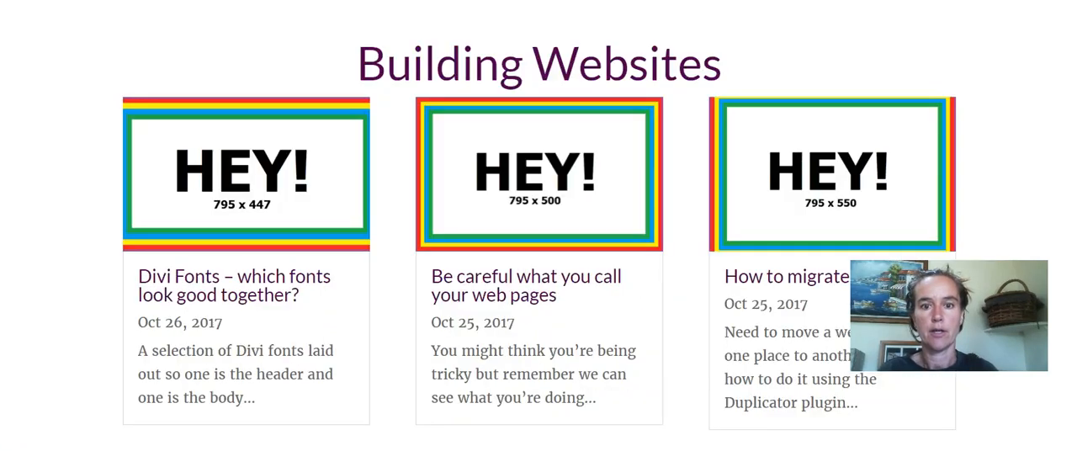
{"action": "mouse_move", "coordinate": [326, 145]}
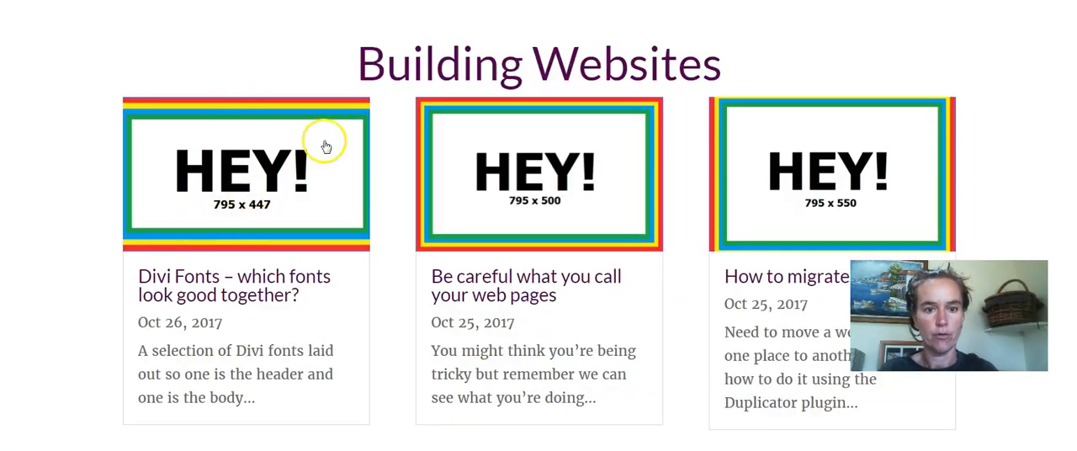
{"action": "scroll", "scroll_direction": "down", "scroll_amount": 3}
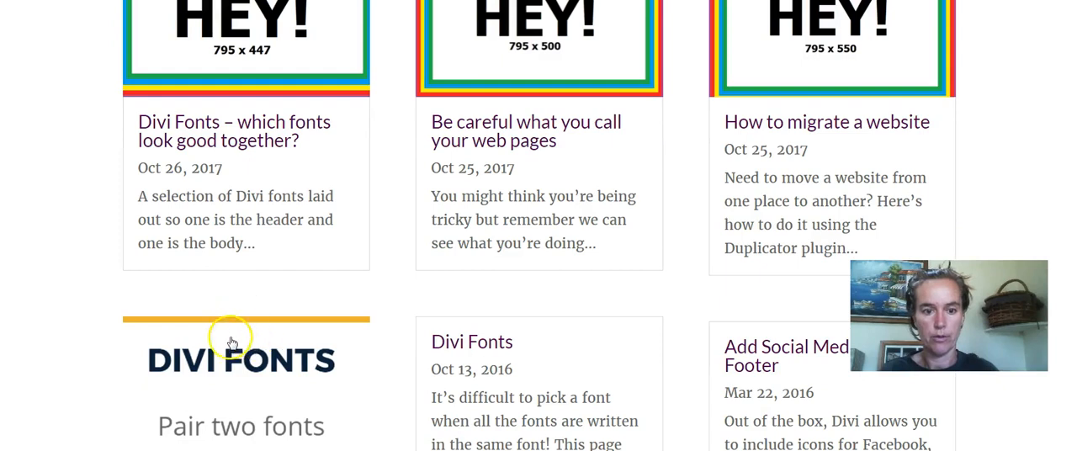
{"action": "scroll", "scroll_direction": "up", "scroll_amount": 3}
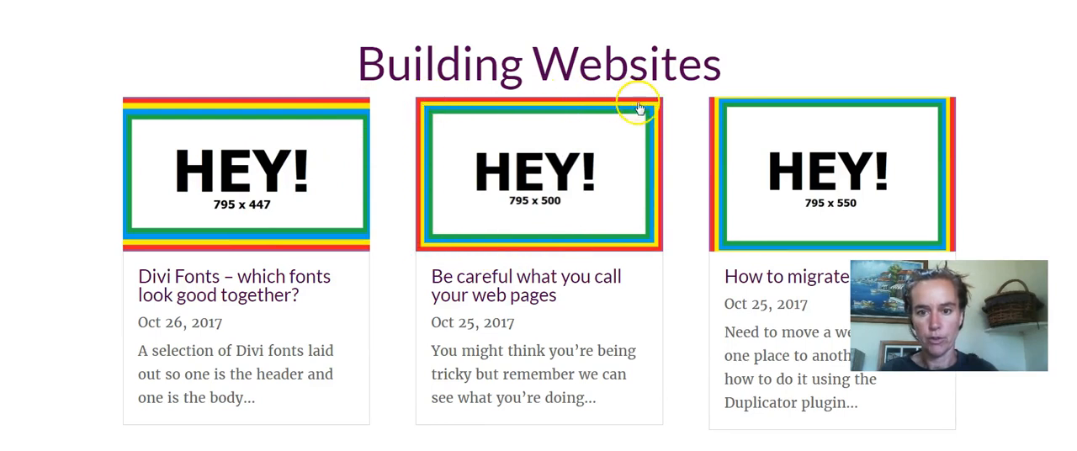
{"action": "mouse_move", "coordinate": [716, 232]}
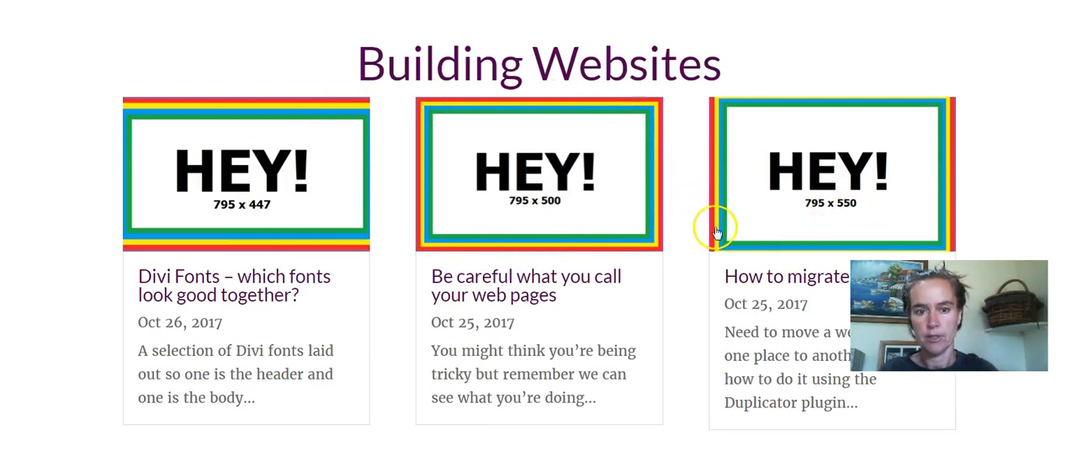
{"action": "mouse_move", "coordinate": [302, 217]}
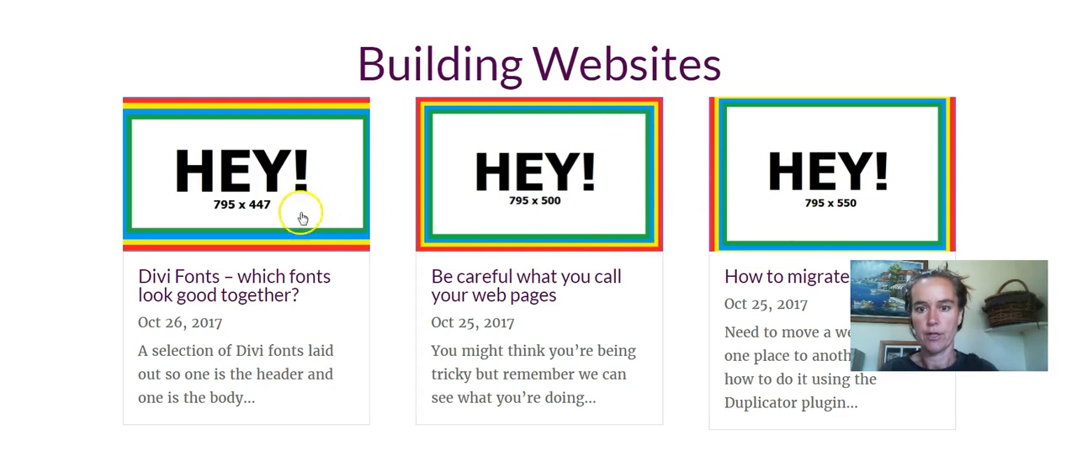
{"action": "scroll", "scroll_direction": "down", "scroll_amount": 3}
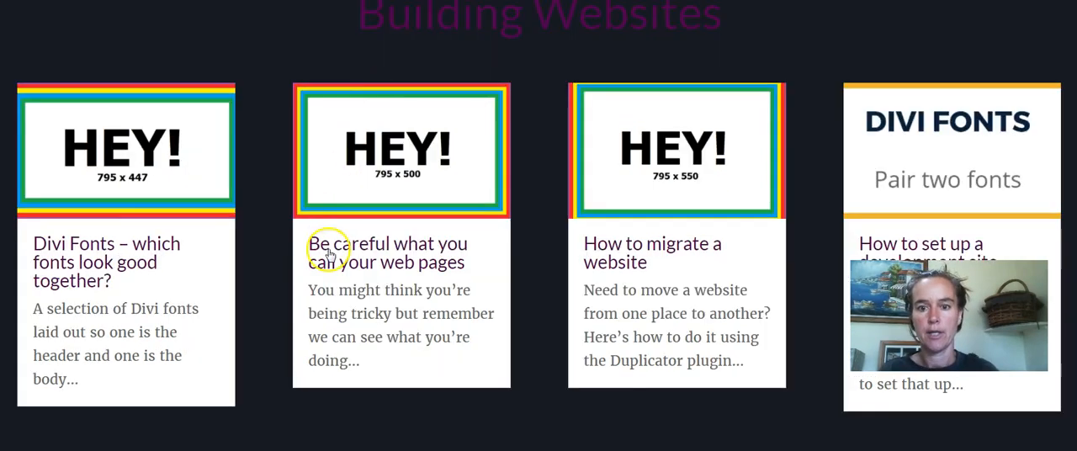
{"action": "mouse_move", "coordinate": [396, 130]}
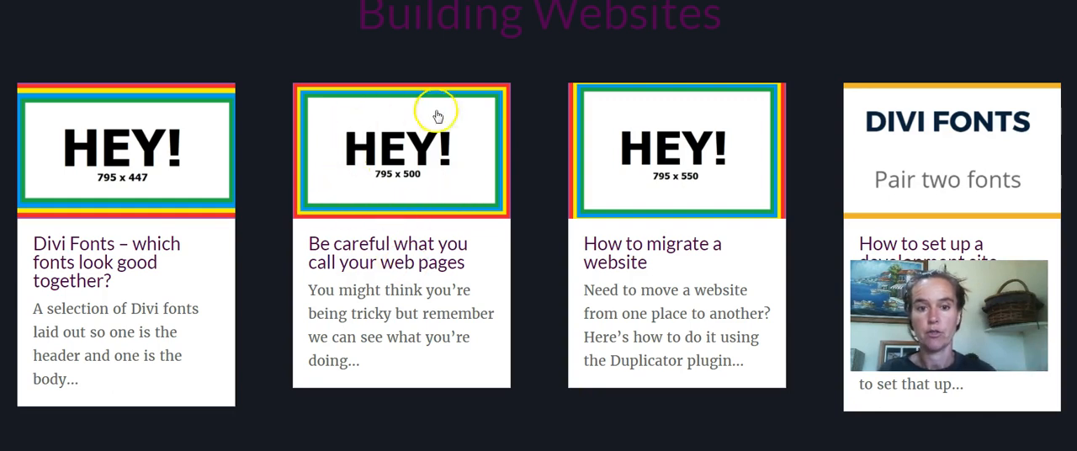
{"action": "mouse_move", "coordinate": [376, 262]}
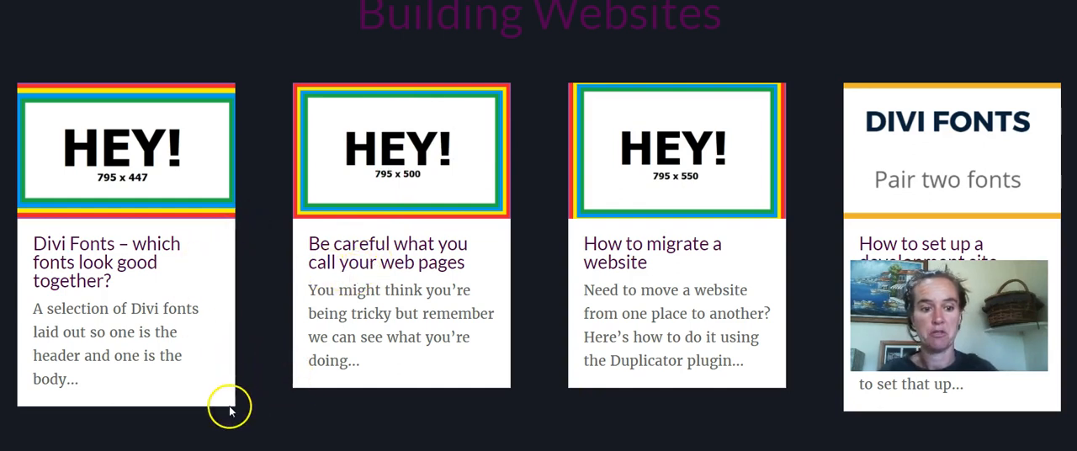
{"action": "mouse_move", "coordinate": [231, 421]}
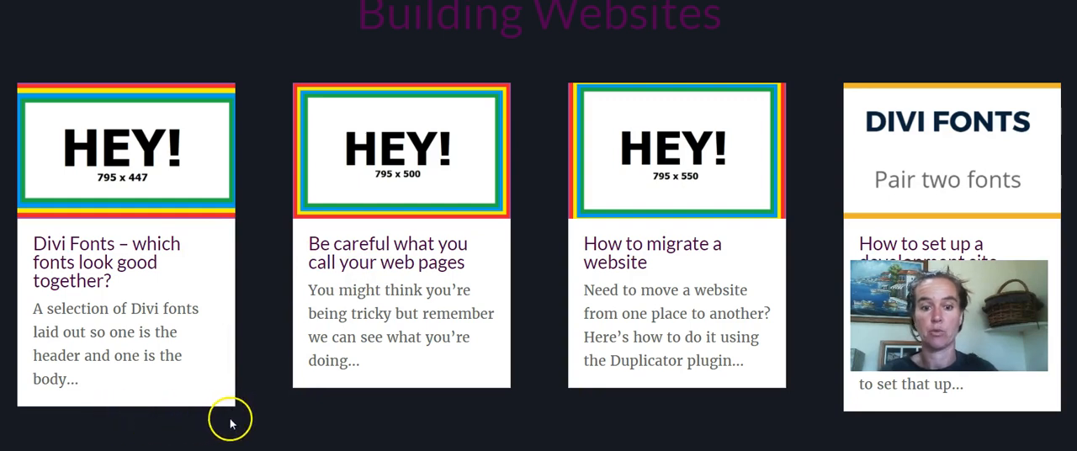